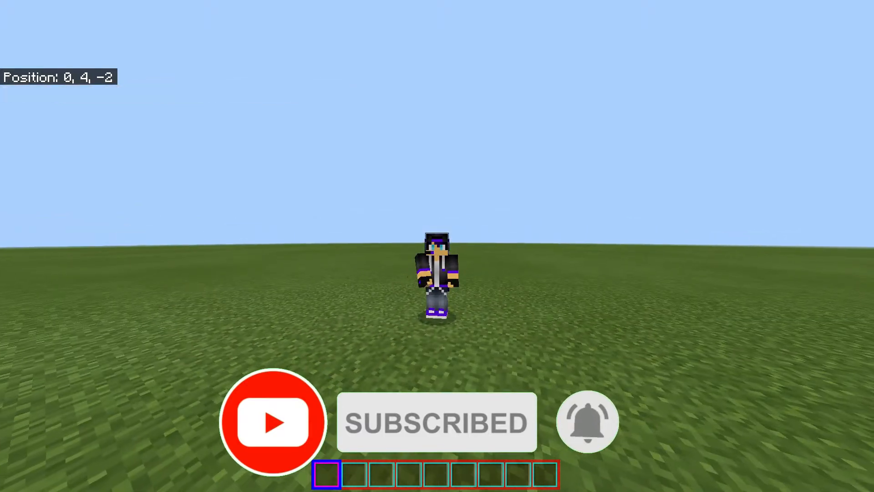
Launch Cheat Engine 7.1 beside the Minecraft window, with no process attached
left_click(569, 482)
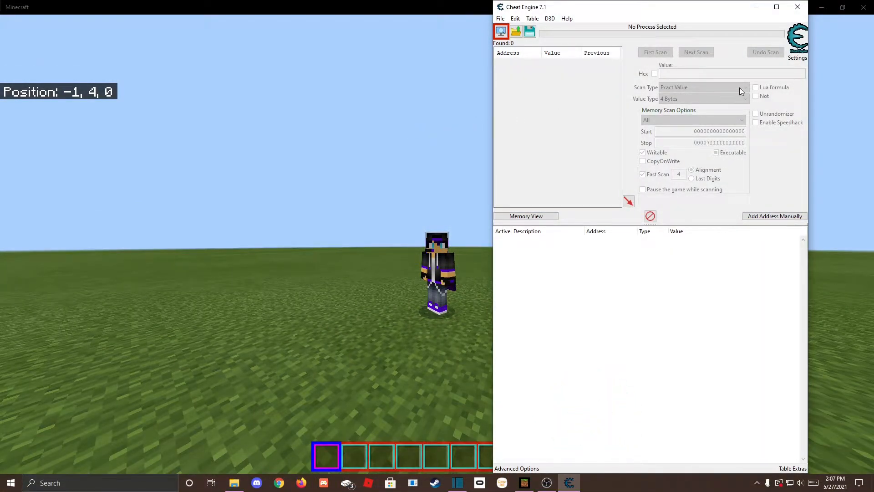
Assign hotkeys to Next Scan-Increased Value and Next Scan-Decreased Value in Settings
left_click(795, 43)
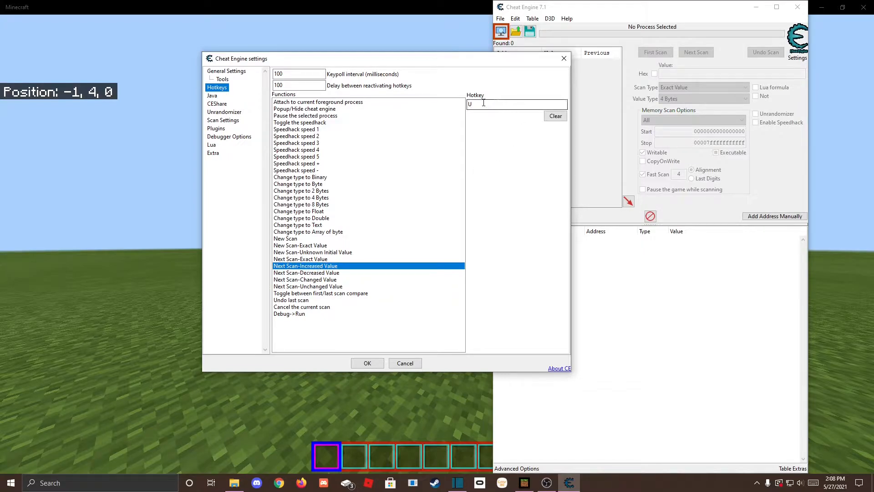
left_click(306, 273)
type("J")
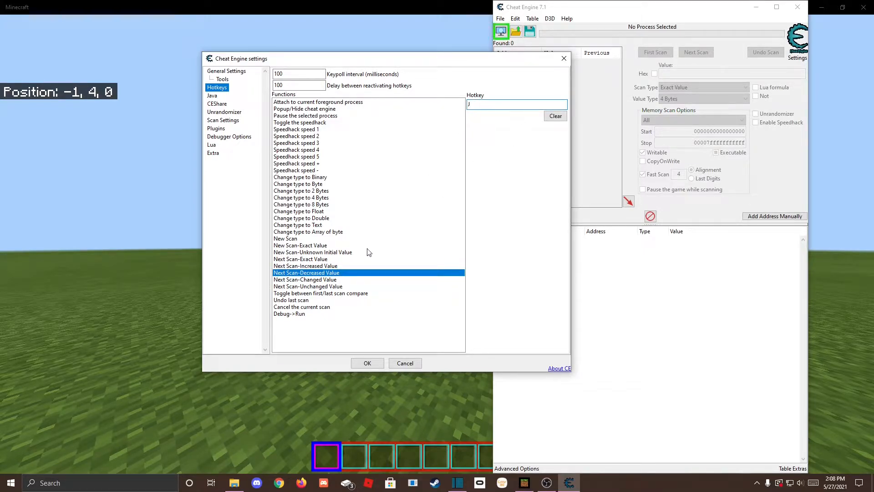
left_click(308, 286)
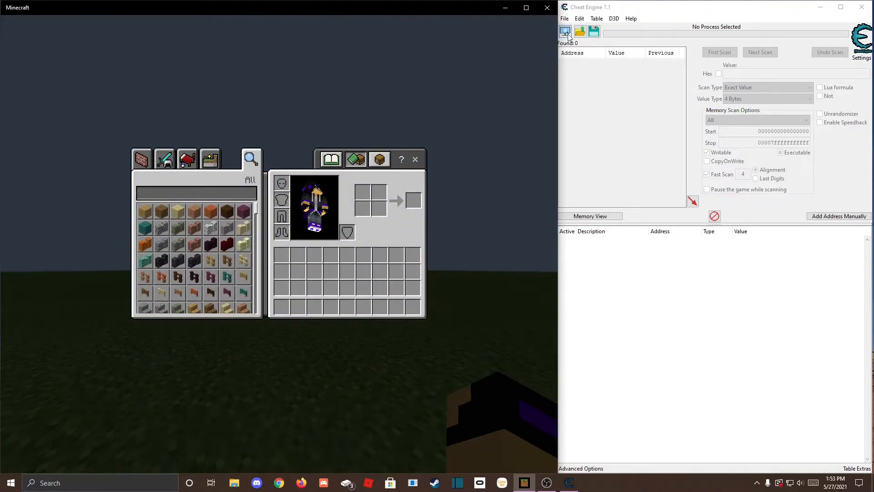
Attach to Minecraft.Windows.exe and run a Float first scan with unknown initial value
left_click(564, 30)
type("MI")
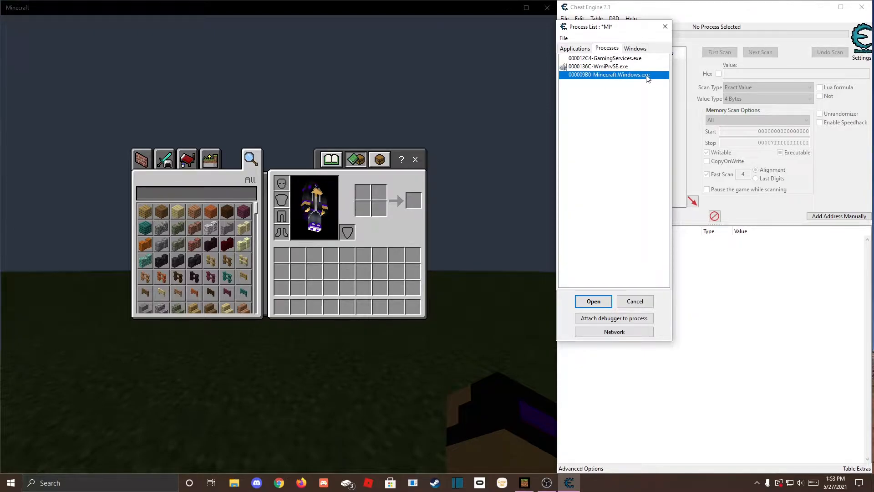
left_click(593, 301)
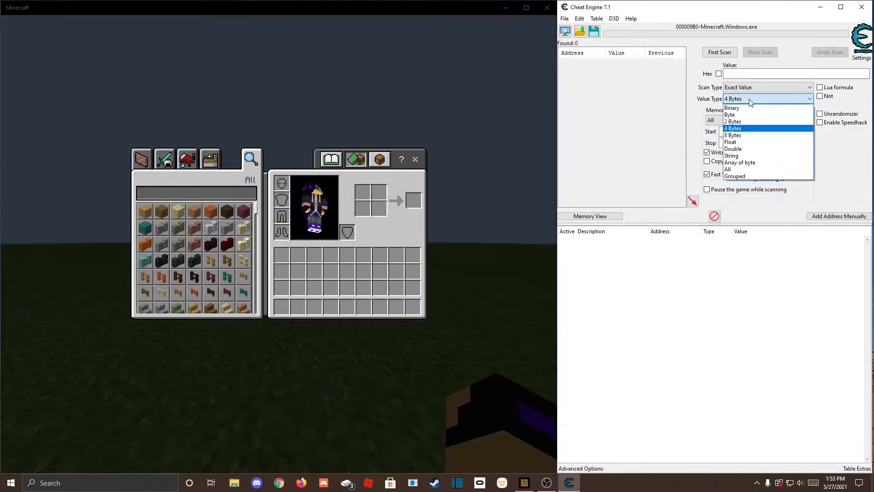
left_click(730, 141)
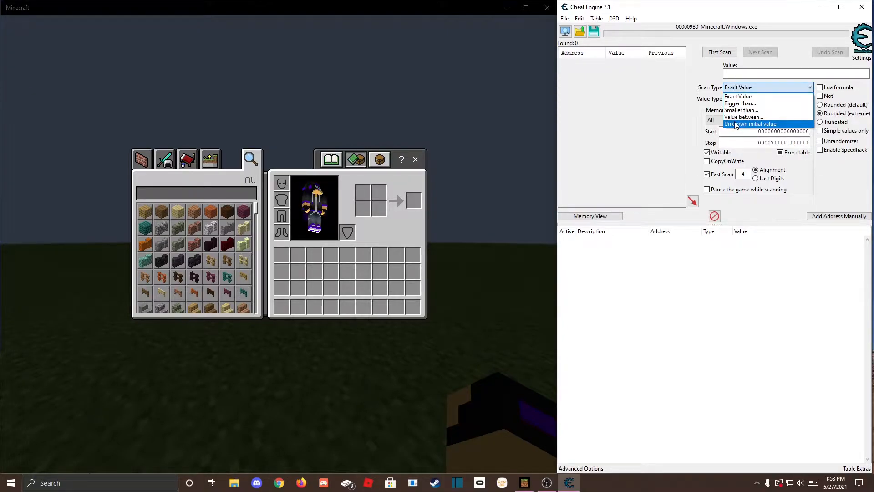
left_click(751, 124)
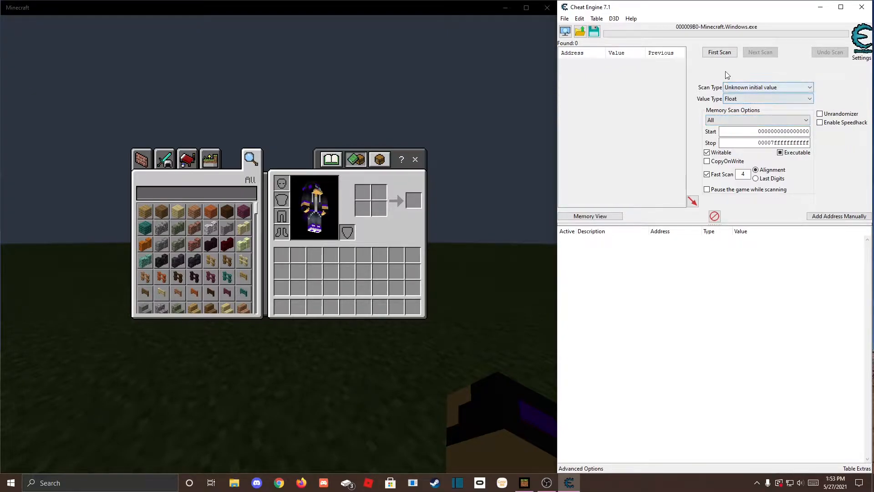
left_click(719, 52)
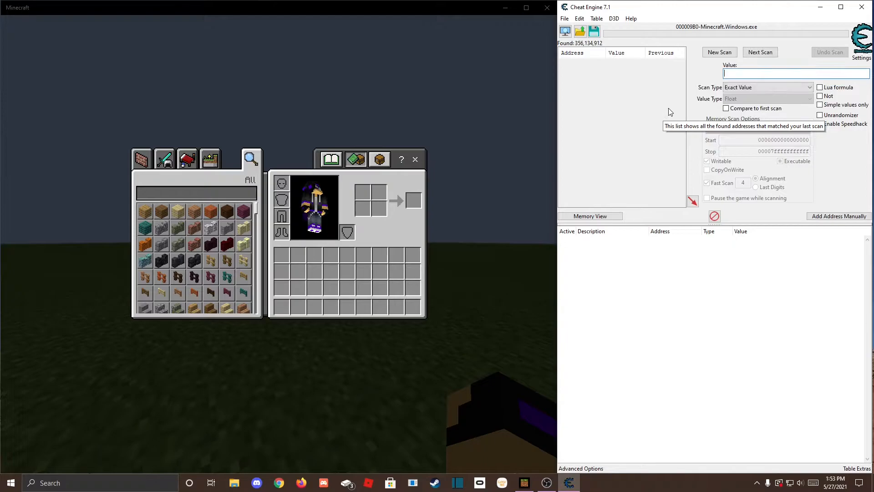
mouse_move(431, 157)
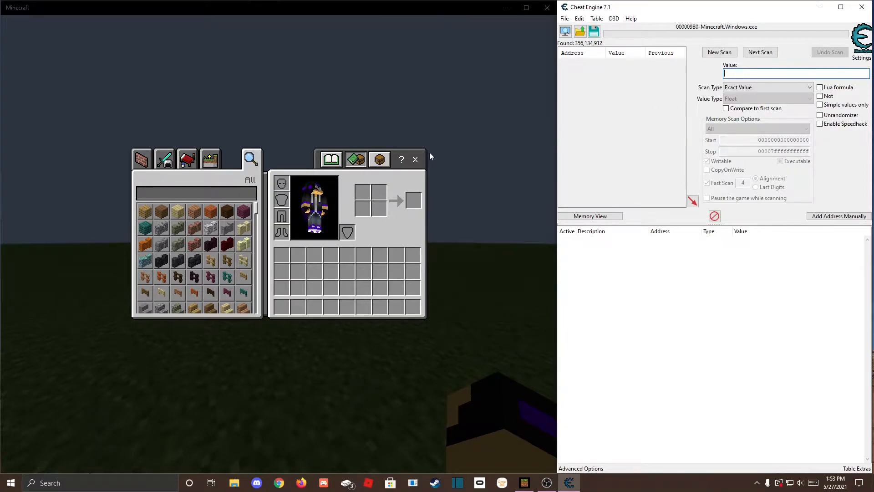
Return to the game and filter float results with increased, decreased and unchanged scans
key("Escape")
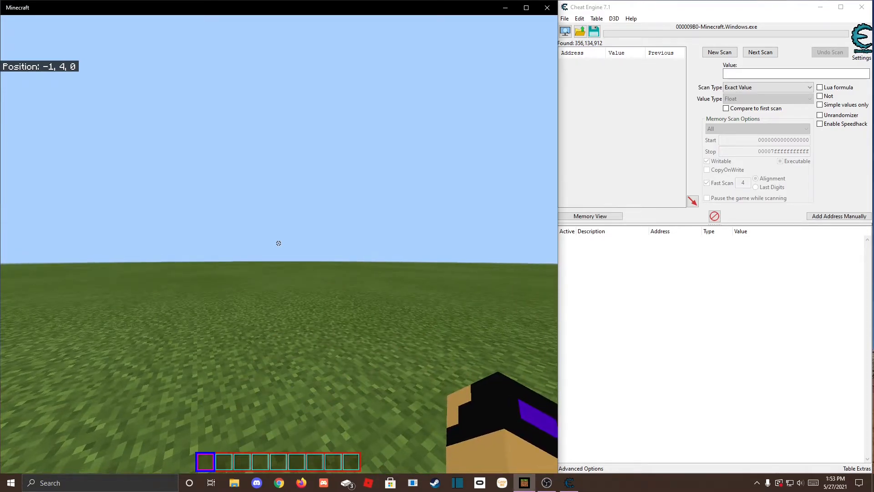
left_click(760, 52)
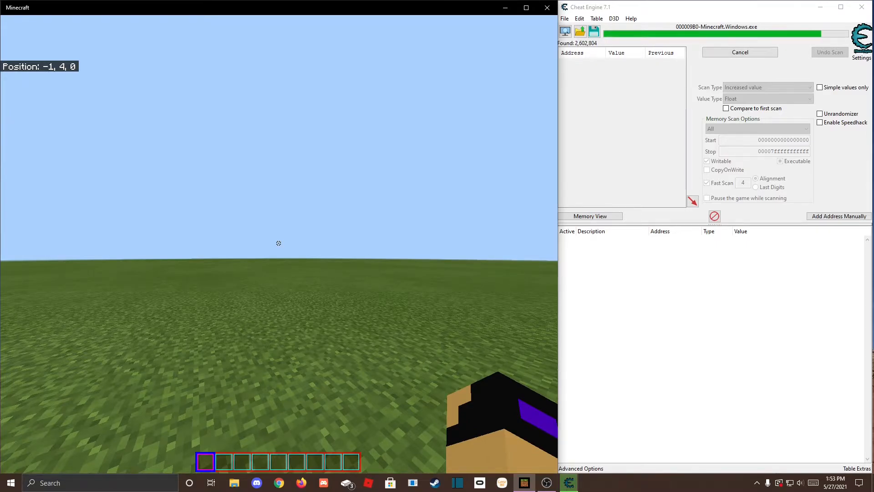
left_click(740, 52)
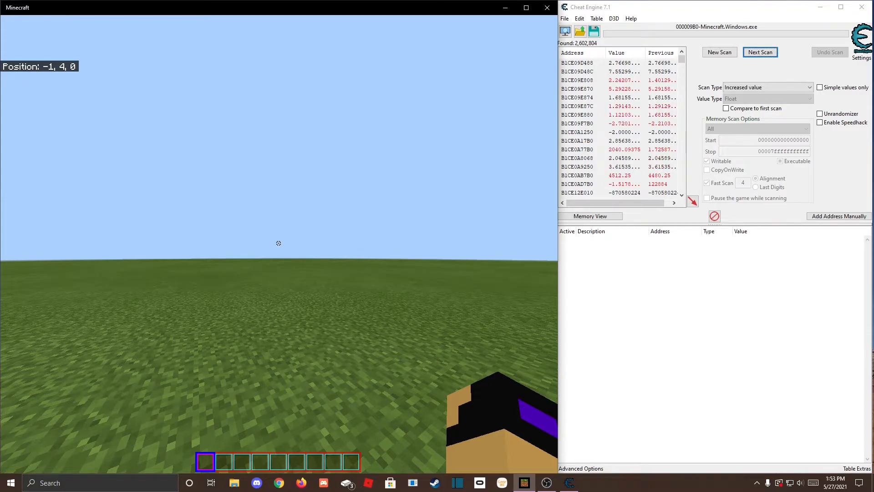
left_click(761, 52)
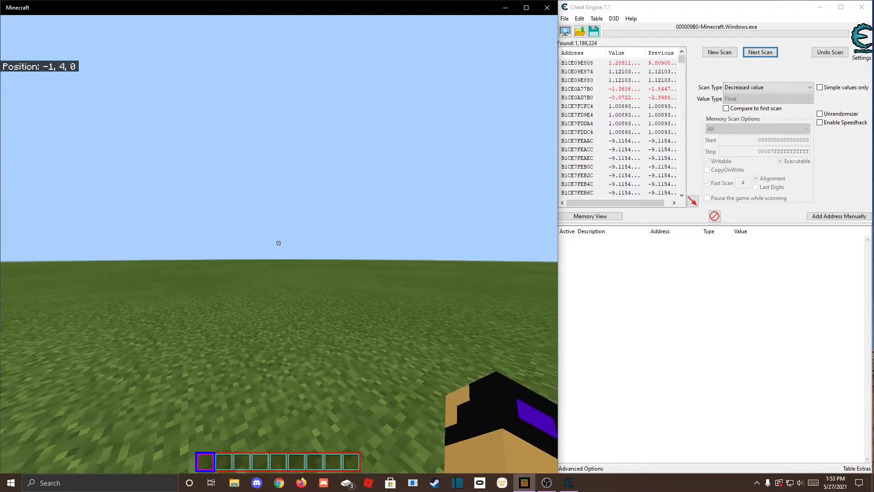
left_click(761, 51)
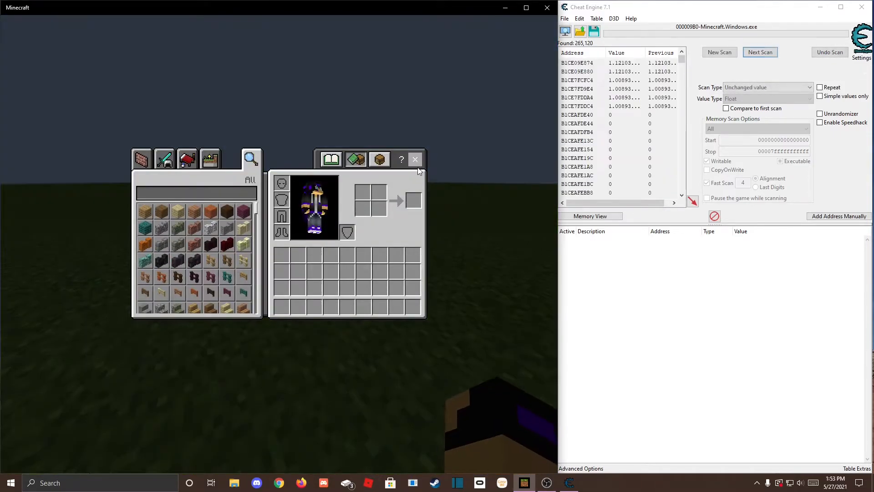
Close the inventory and keep alternating increased and decreased value next scans
left_click(415, 158)
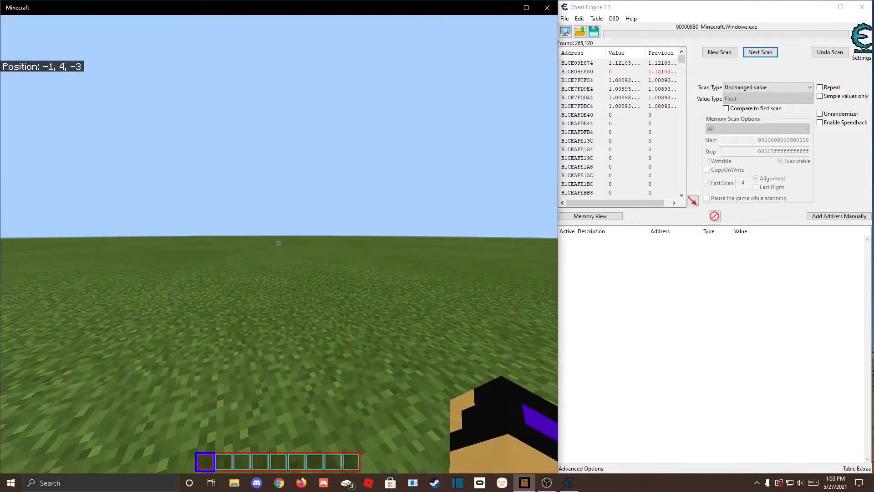
left_click(760, 52)
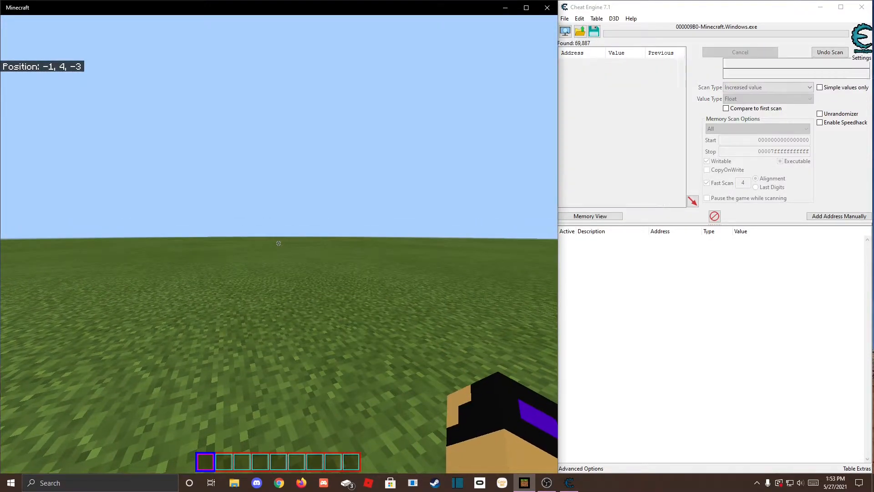
left_click(760, 52)
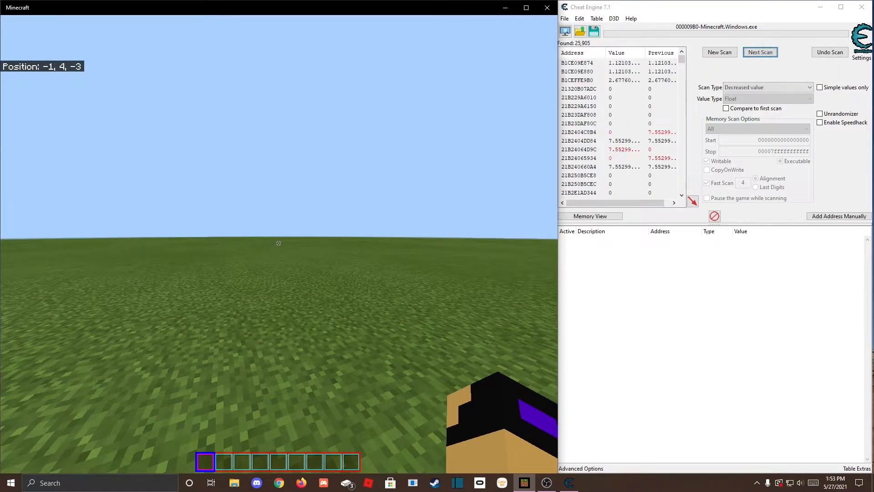
left_click(760, 52)
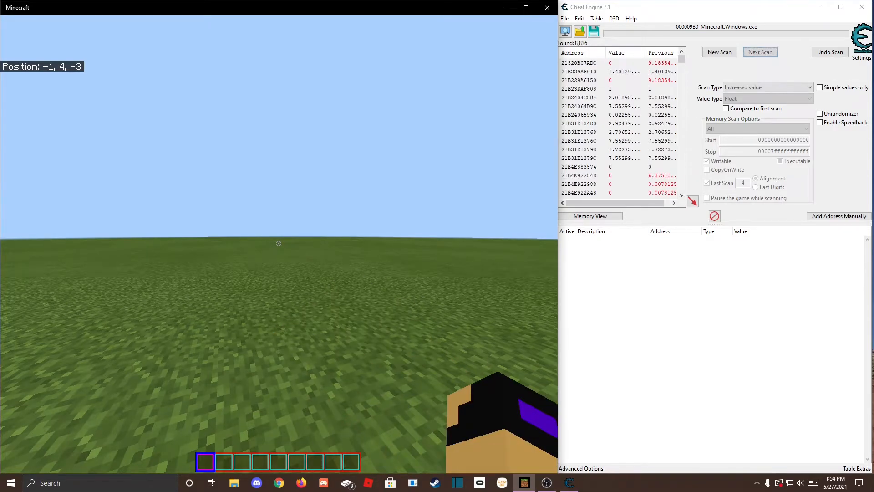
left_click(761, 52)
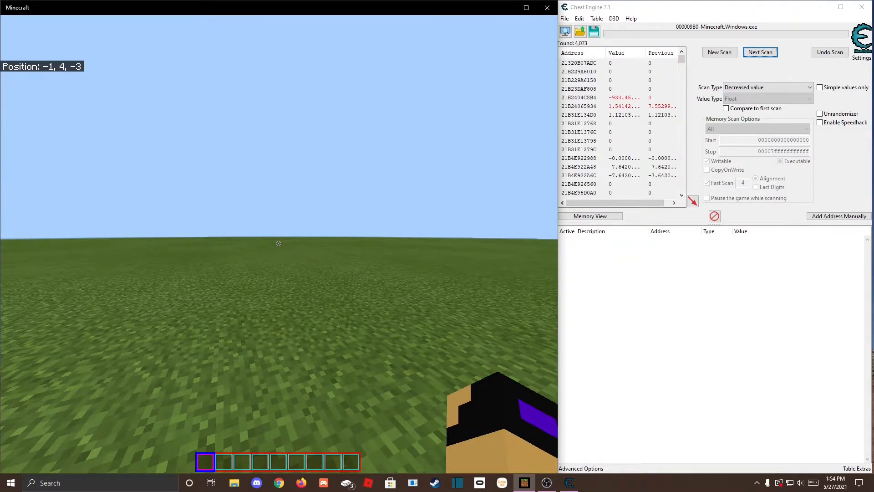
left_click(760, 51)
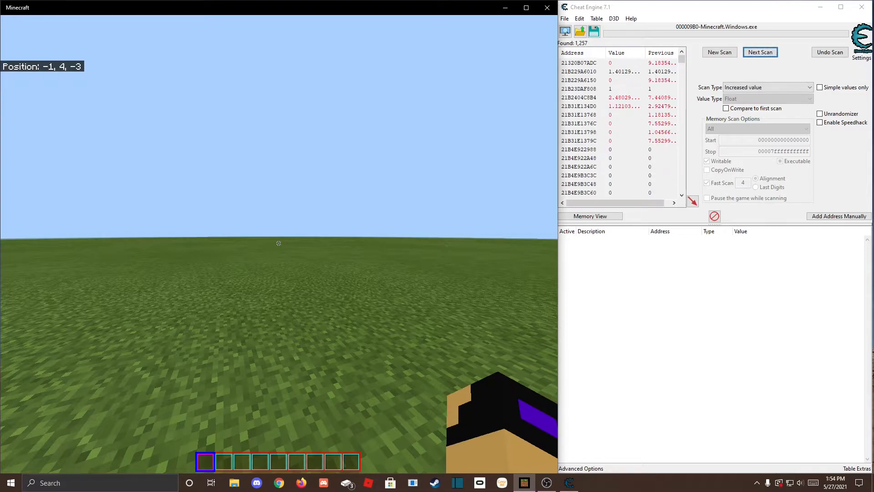
left_click(760, 52)
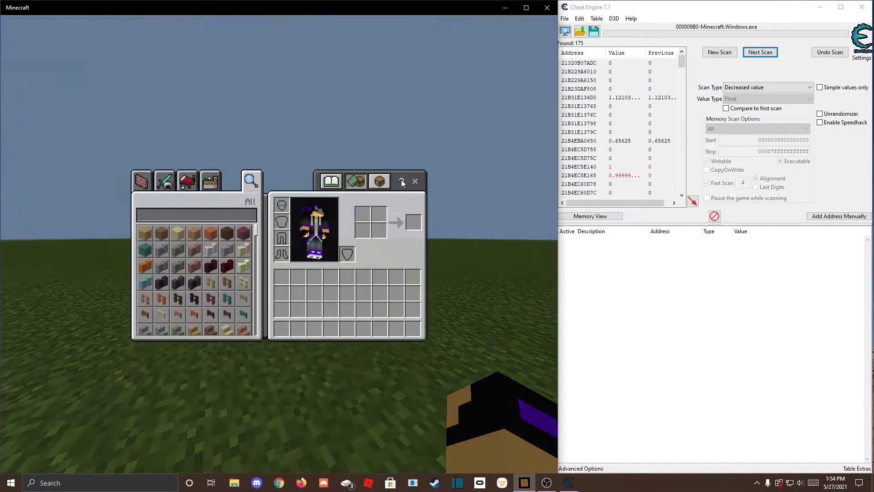
left_click(761, 52)
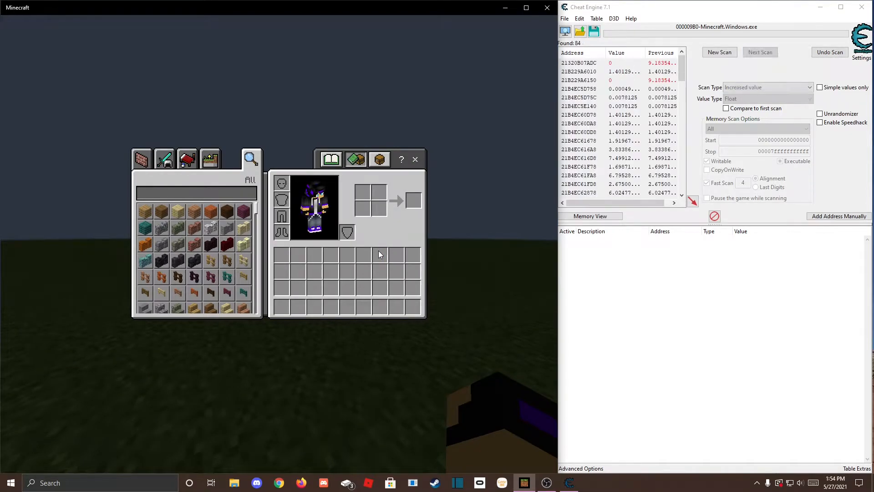
Run further next scans until the found list narrows to 6 addresses
left_click(760, 52)
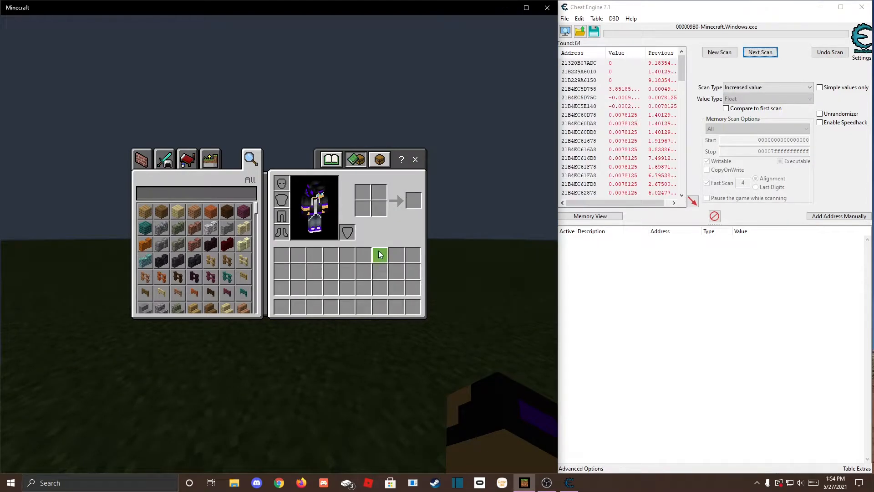
left_click(760, 52)
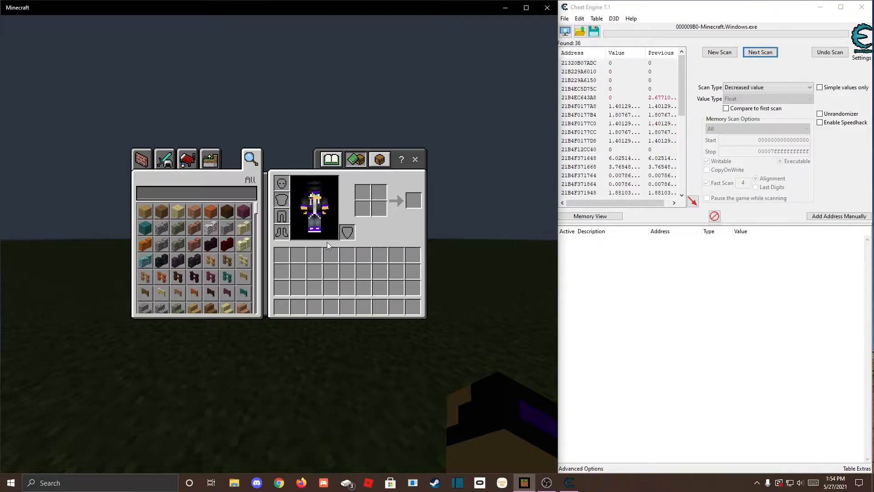
left_click(760, 52)
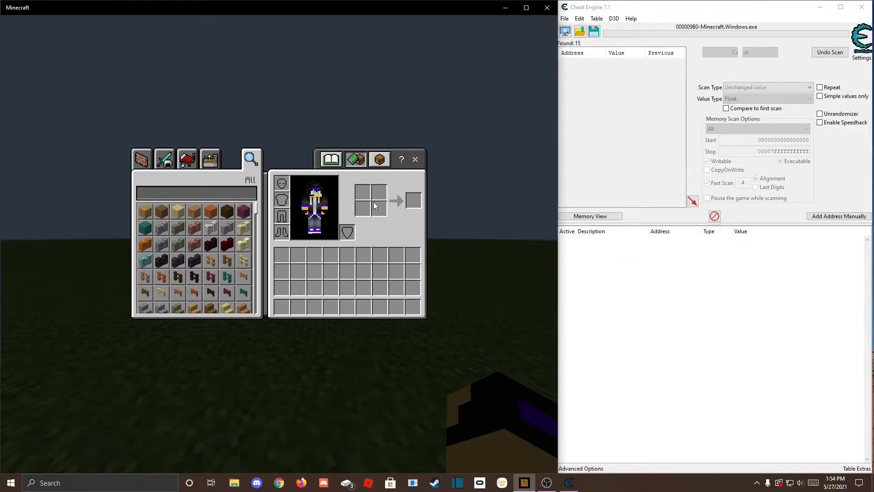
left_click(744, 51)
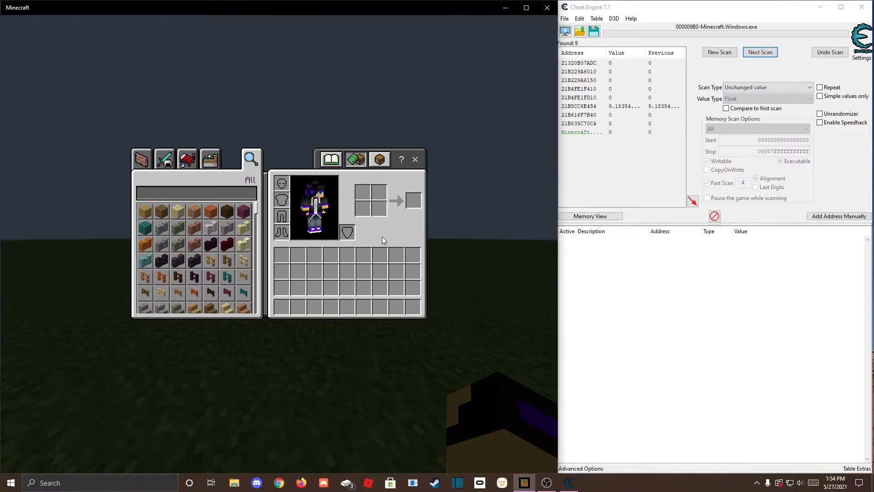
left_click(760, 52)
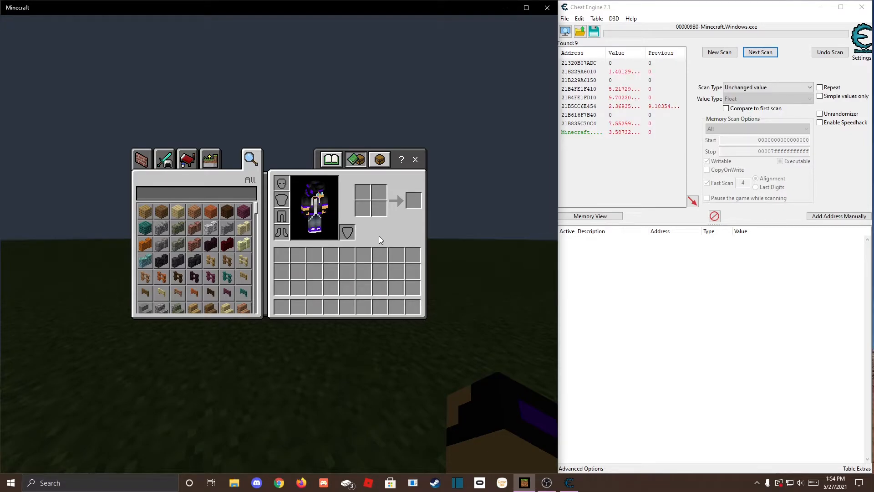
left_click(760, 52)
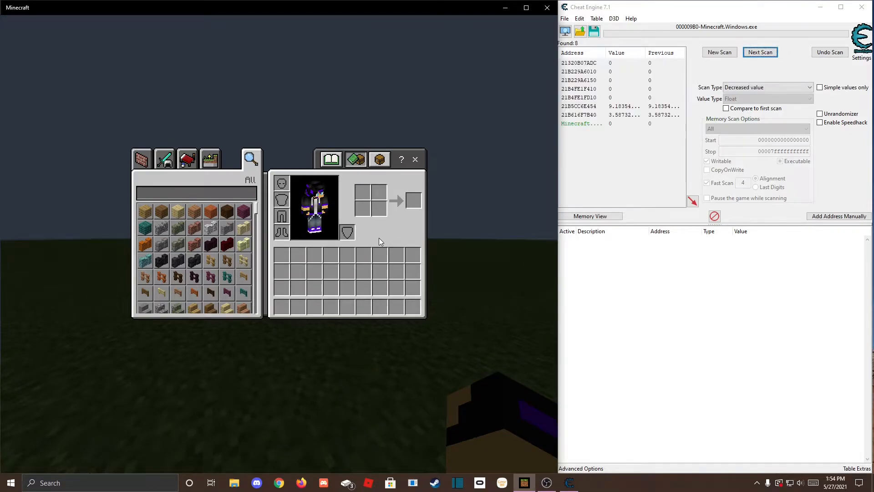
left_click(761, 52)
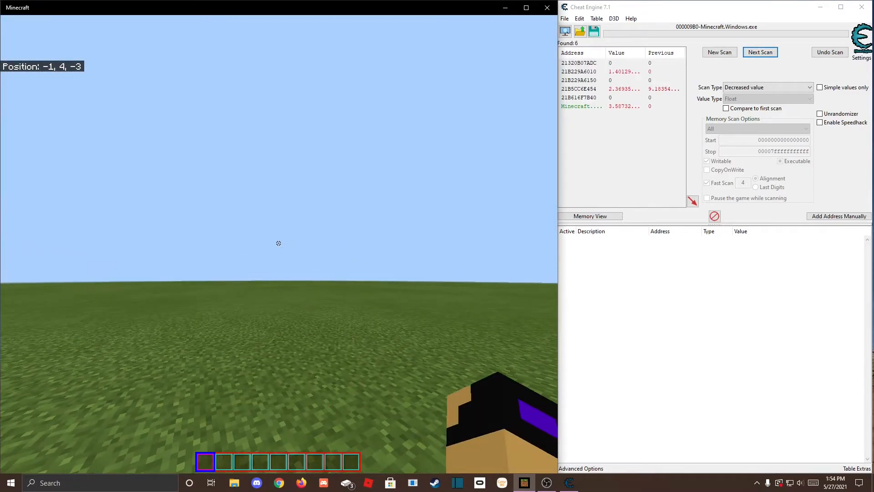
left_click(760, 51)
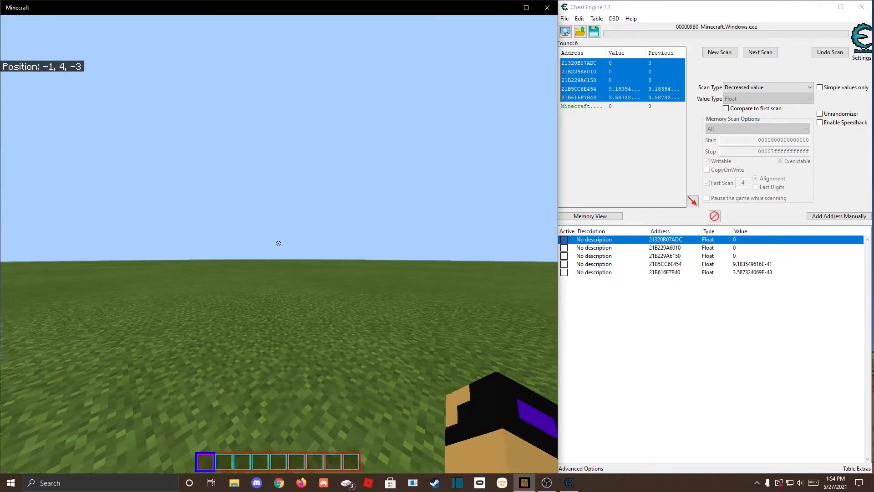
Reopen Minecraft's inventory and add the top five float results to the address list
key("e")
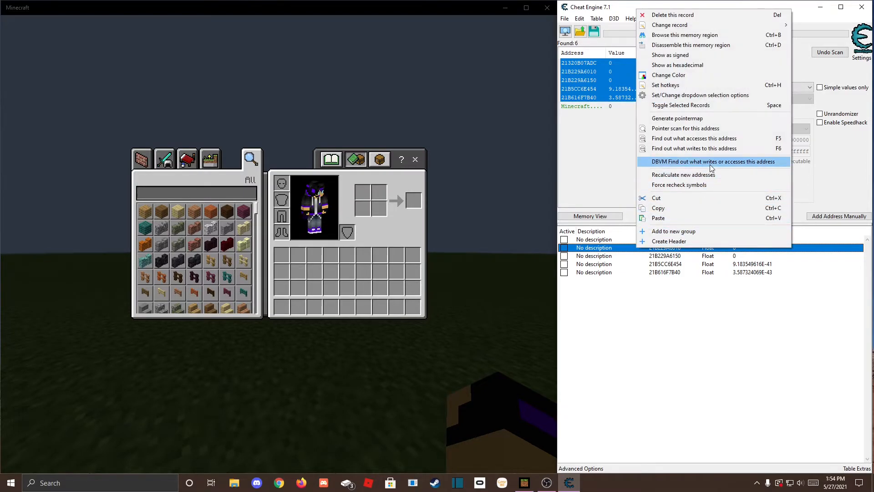
mouse_move(694, 138)
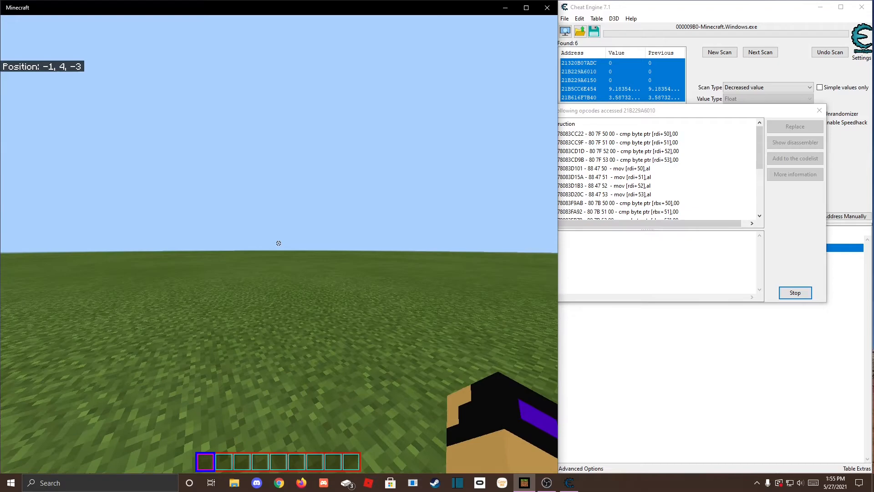
Track what accesses 21B229A6010 and show cmp byte ptr [rbx+50] in the disassembler
key("e")
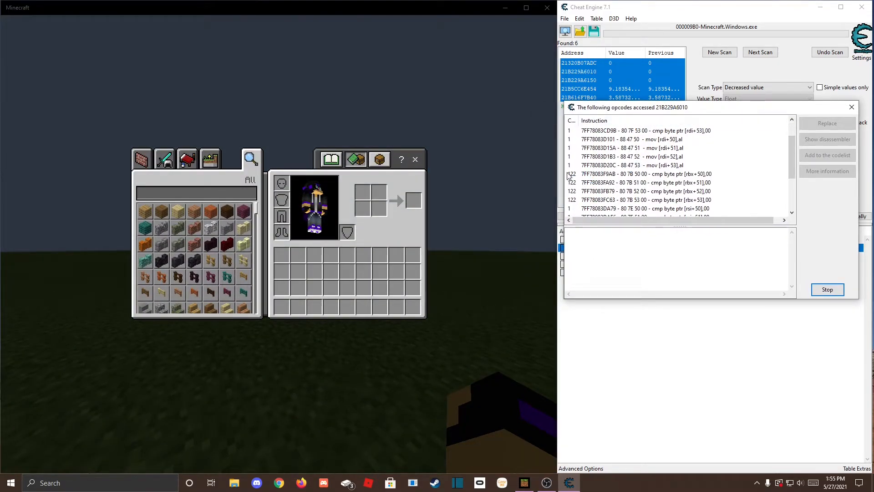
mouse_move(577, 191)
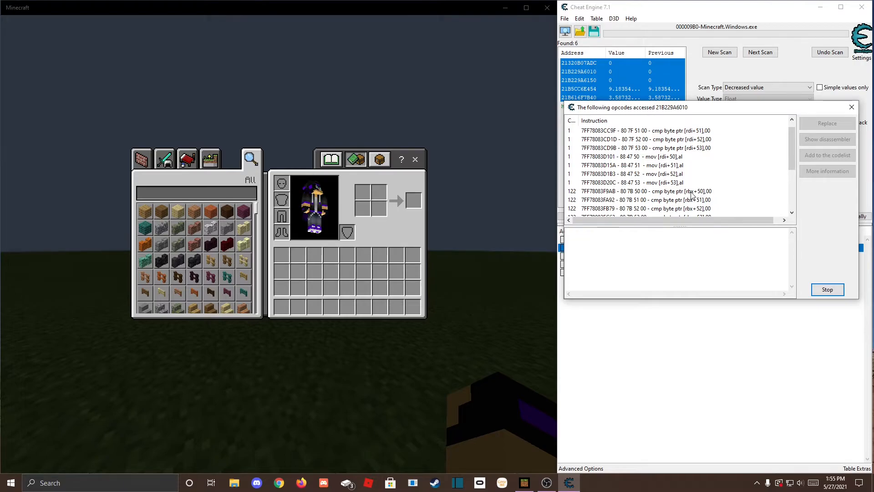
mouse_move(703, 198)
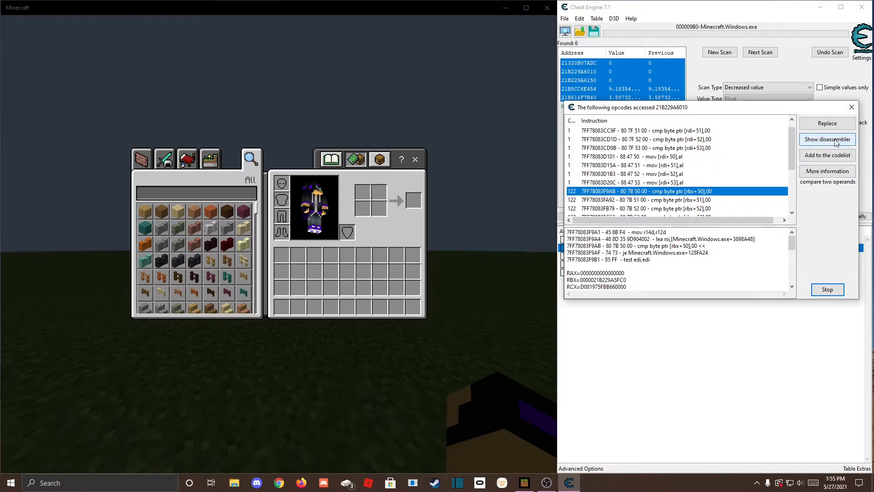
left_click(827, 139)
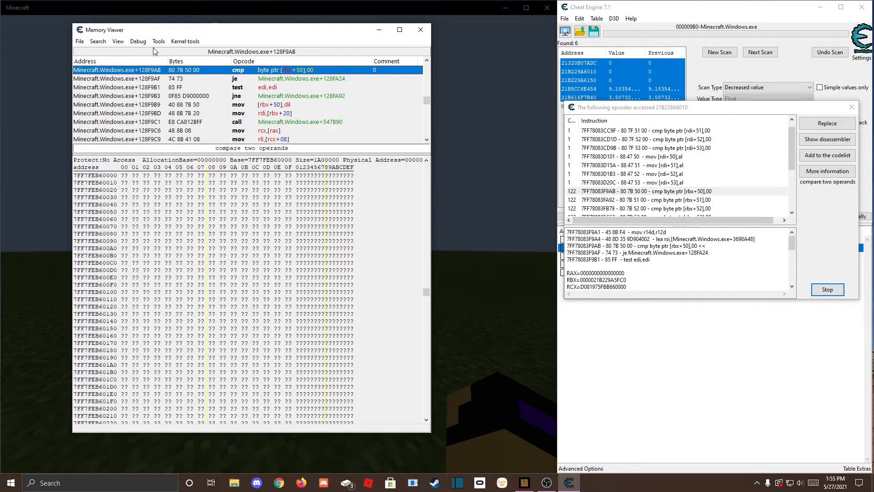
Create an AOB Injection template script for Minecraft.Windows.exe+128F9AB in Auto Assemble
left_click(158, 41)
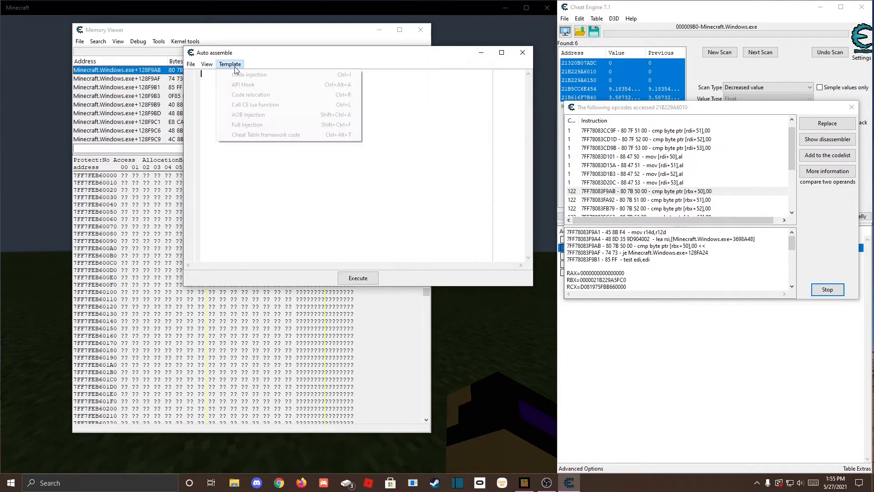
left_click(250, 75)
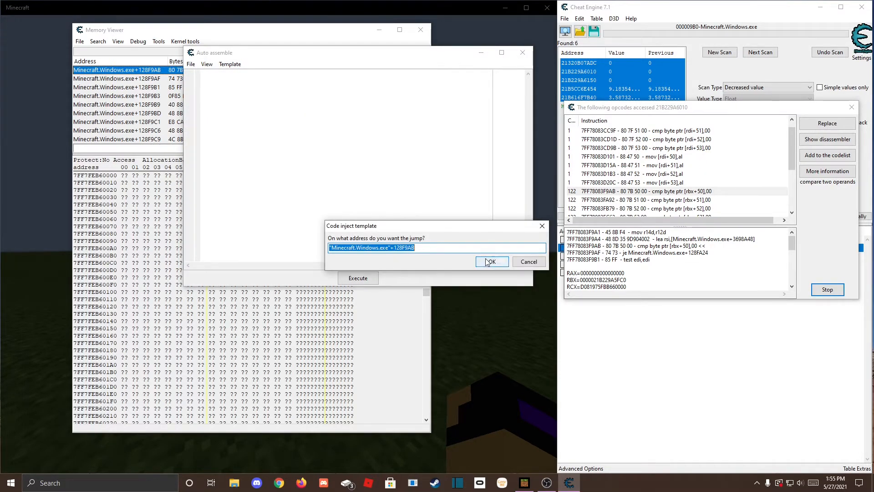
left_click(491, 261)
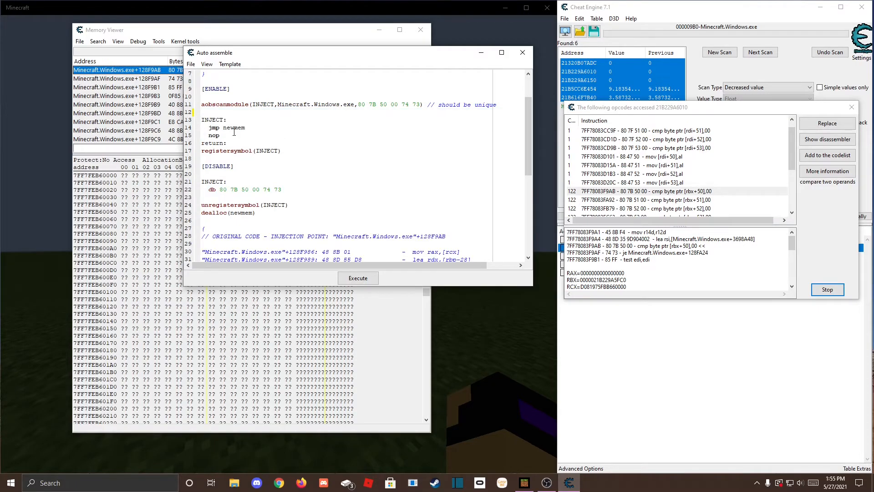
Replace jmp newmem/nop with 'INJECT+3: db 01' and assign the script to the cheat table
left_click_drag(211, 127, 210, 142)
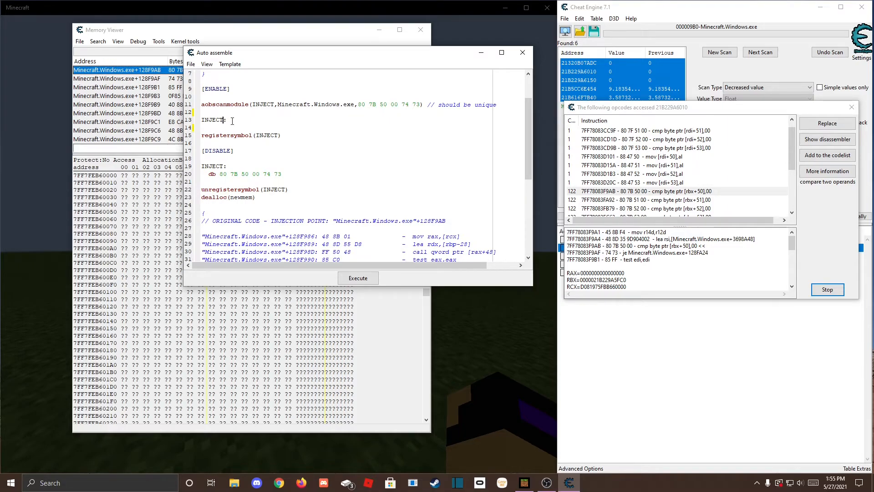
type("+3")
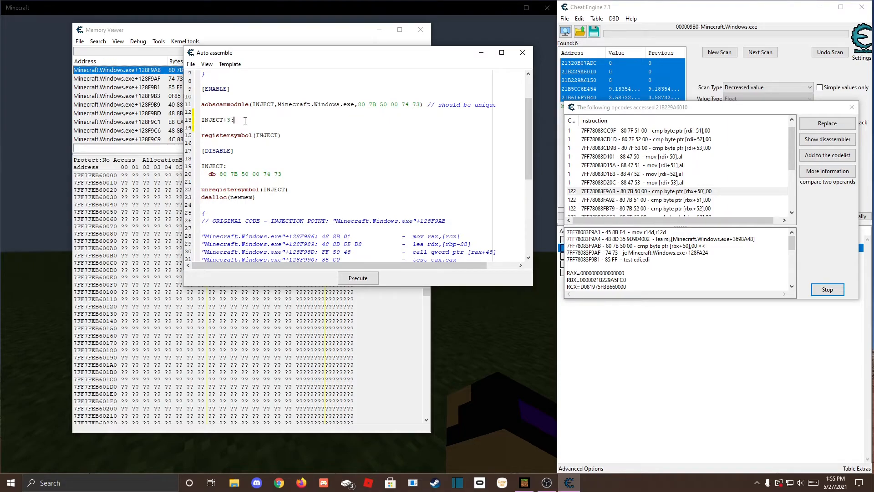
type("db")
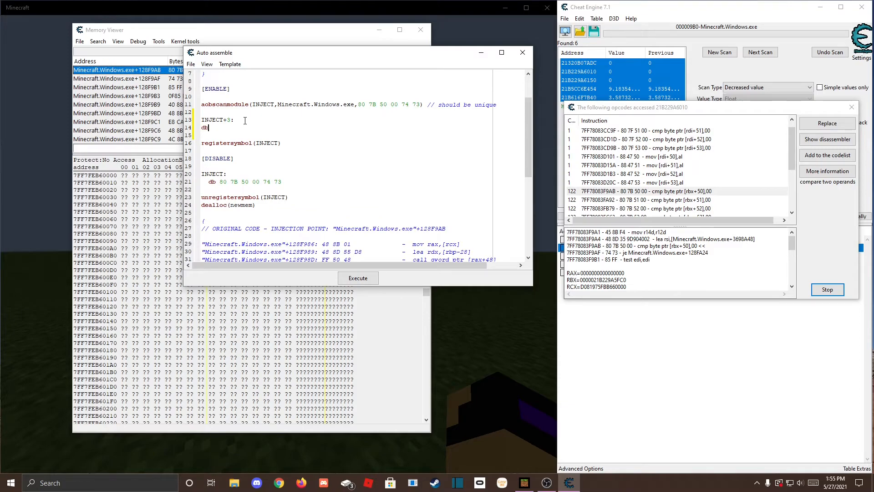
type("01")
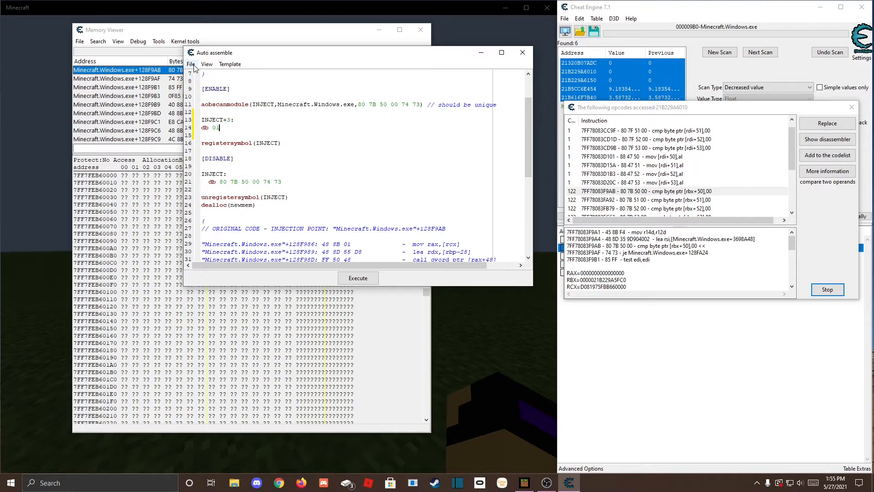
left_click(191, 64)
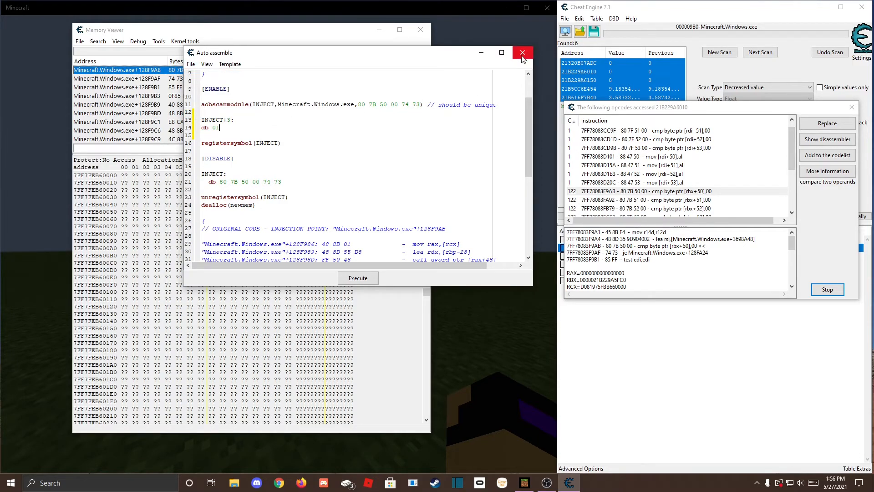
left_click(523, 52)
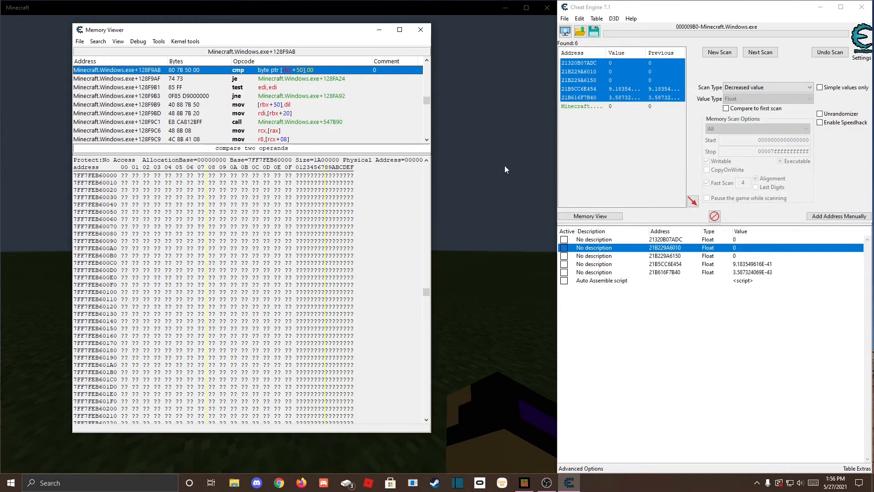